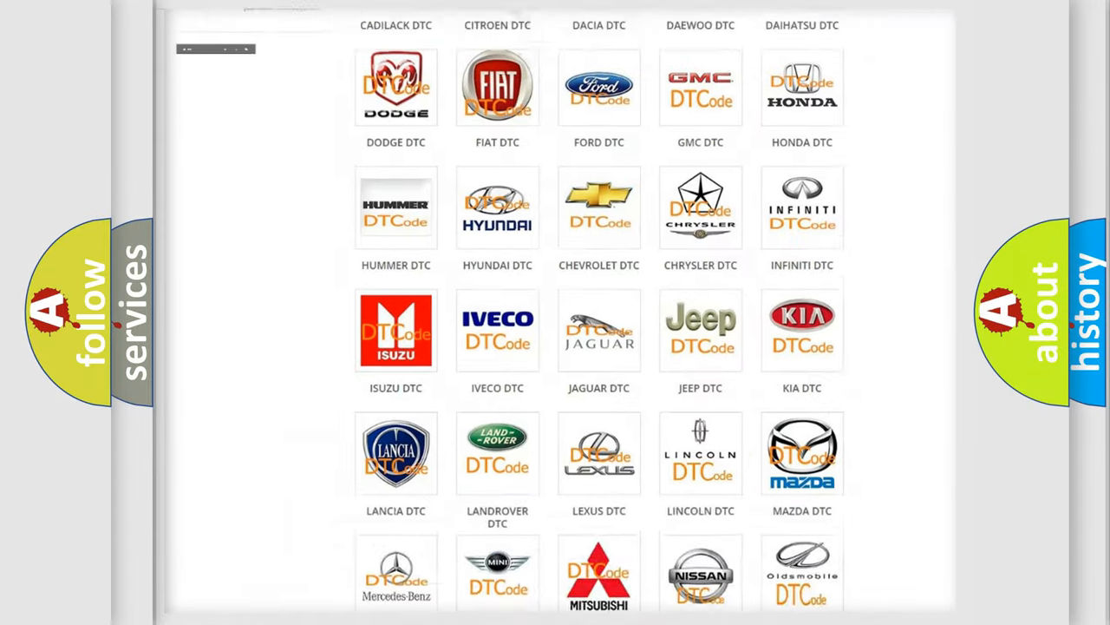
# - Browse the DTC brand grid to the LINCOLN tile and scroll its airbag code list
pyautogui.scroll(3)
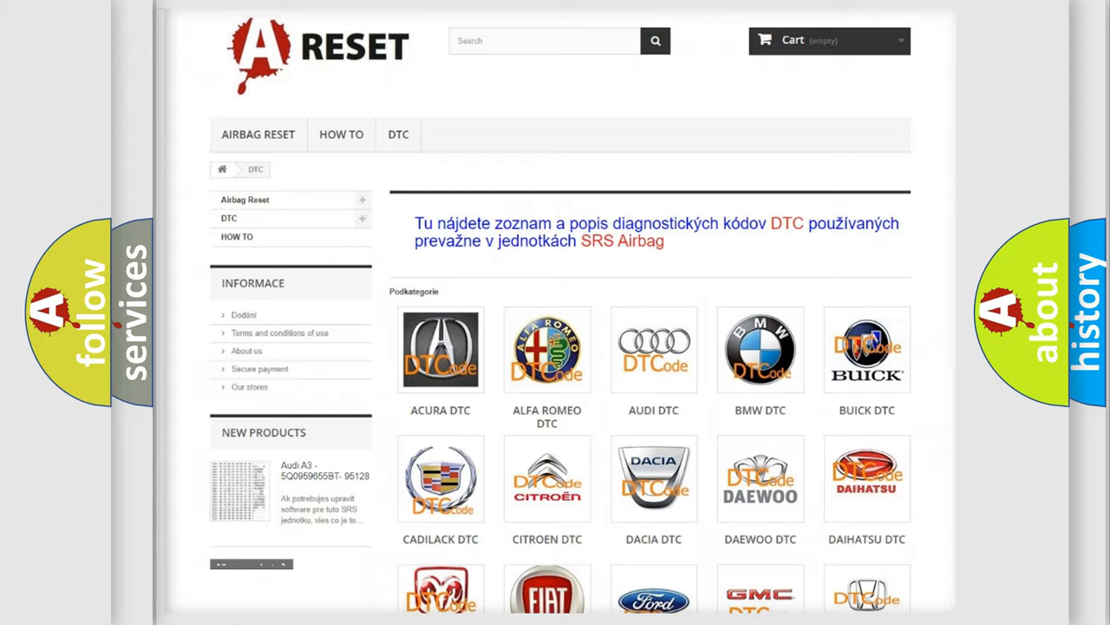
pyautogui.scroll(-3)
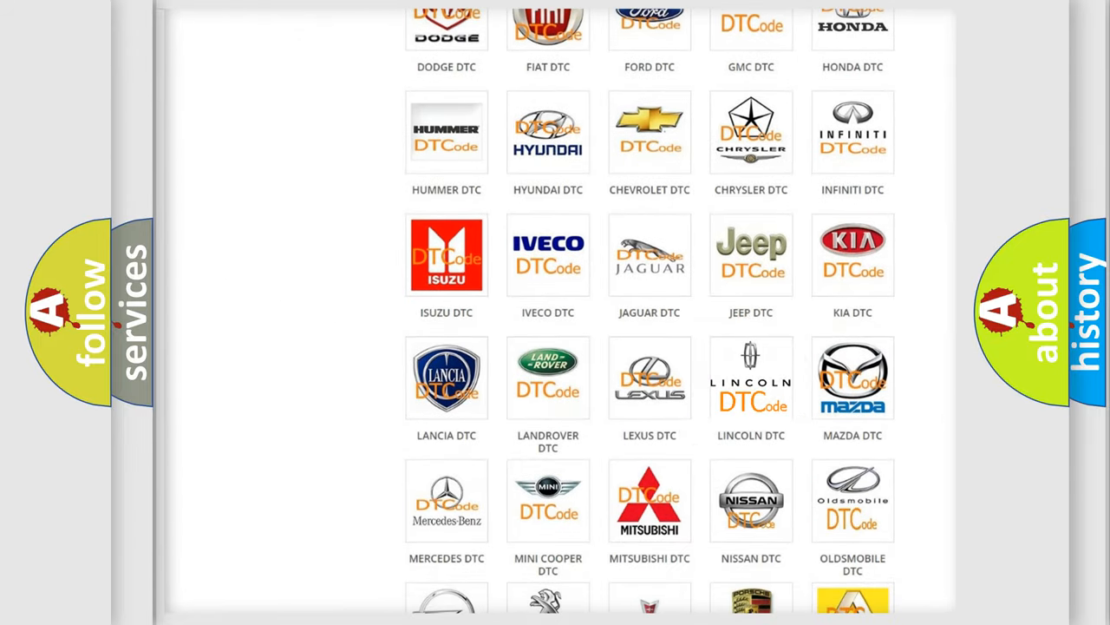
pyautogui.click(750, 378)
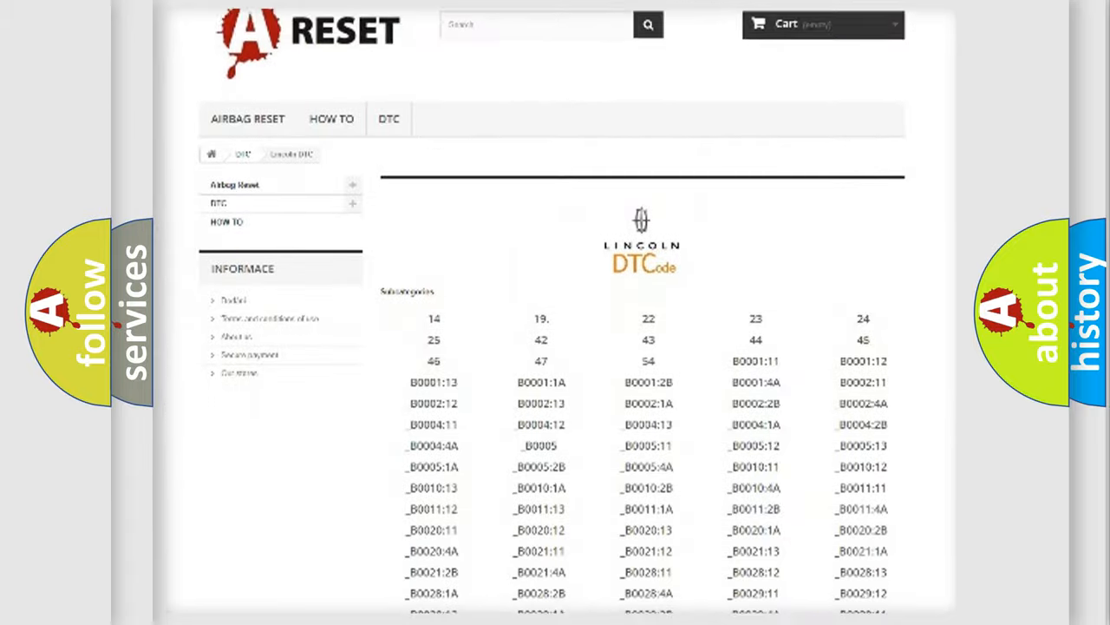
pyautogui.scroll(-3)
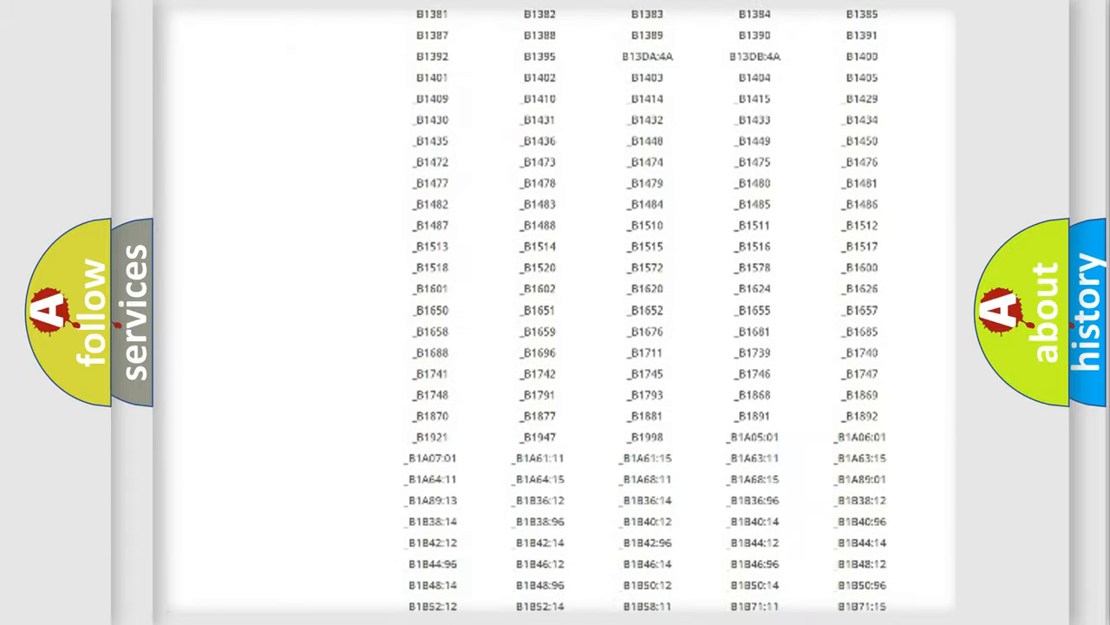